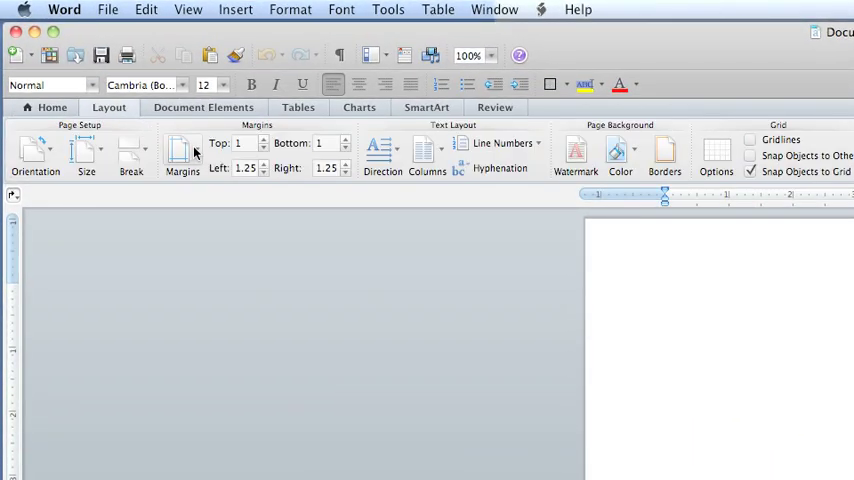
Center the top line and set its font to Cambria 48 pt.
left_click(182, 150)
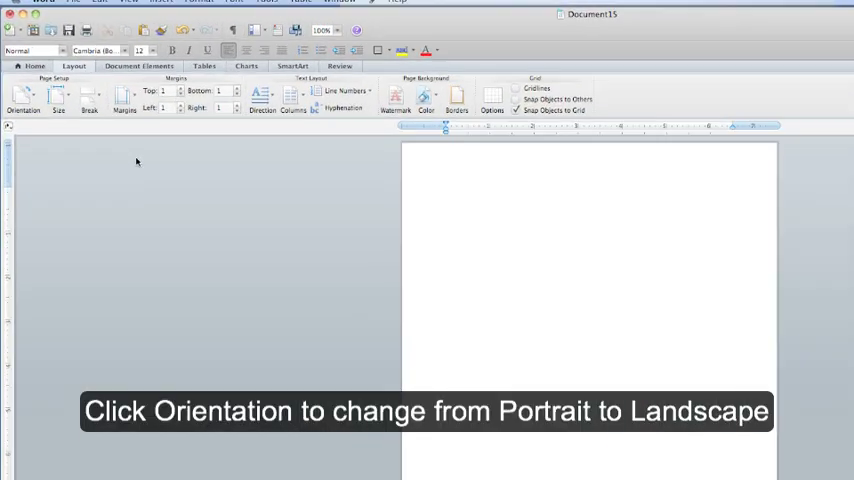
left_click(34, 130)
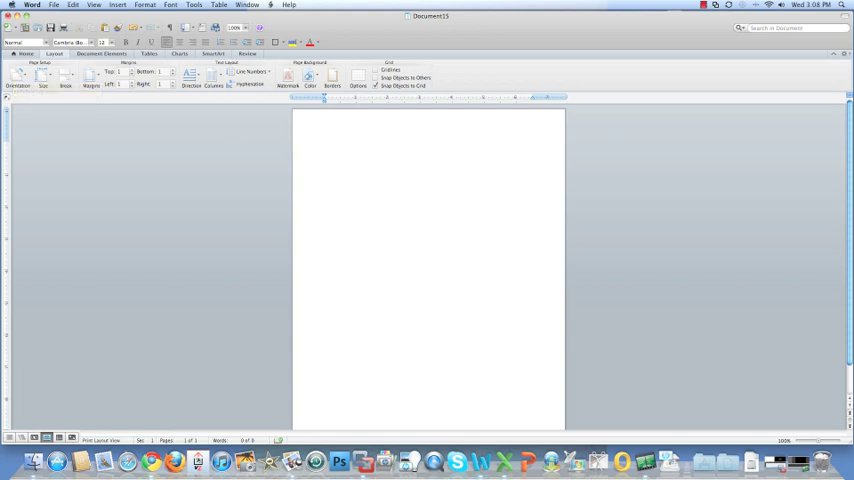
key("cmd+e")
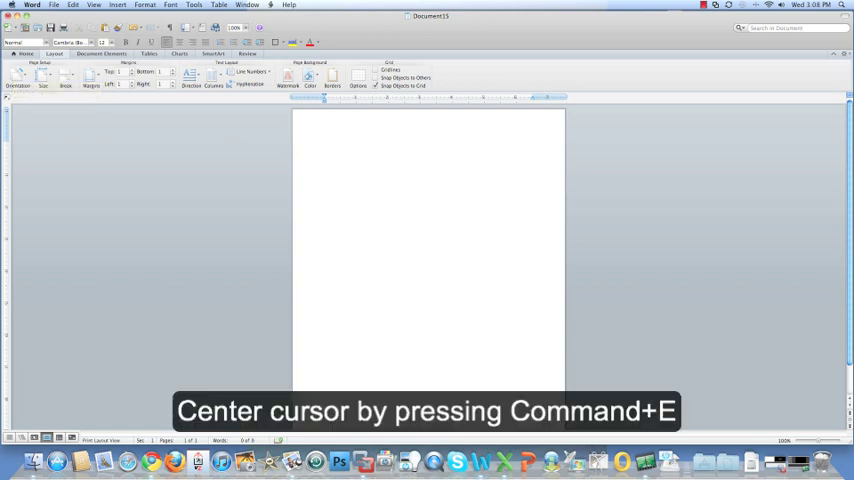
key("cmd+e")
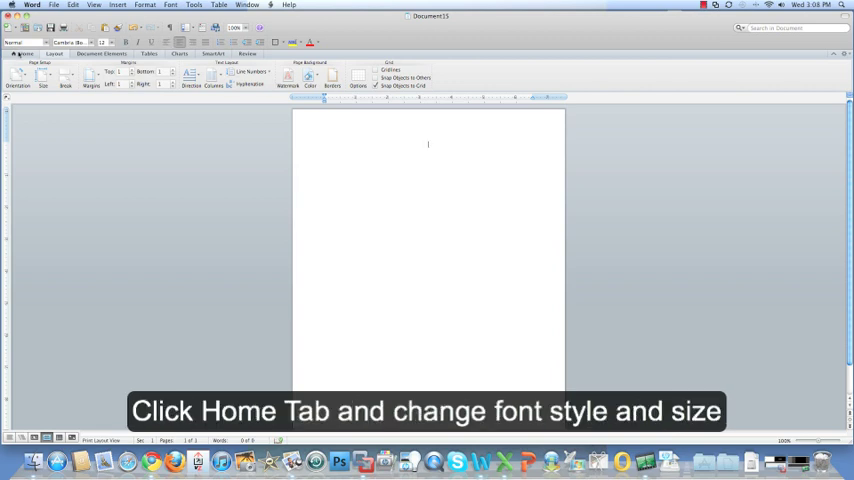
left_click(20, 56)
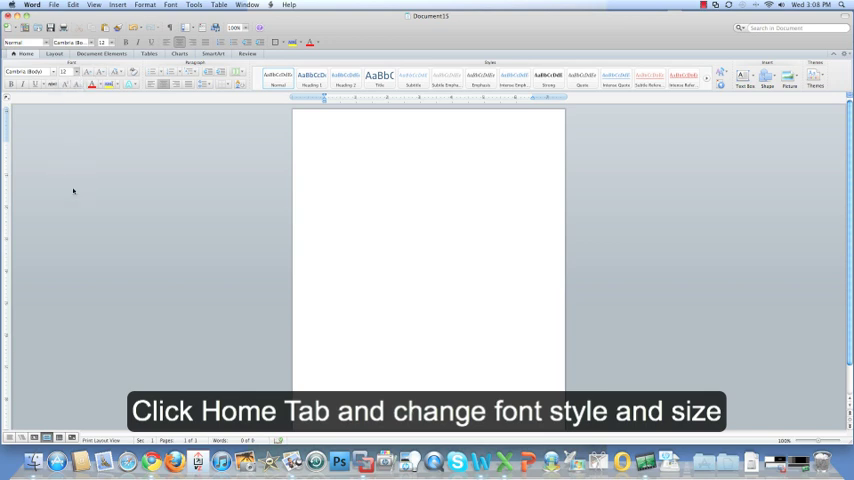
left_click(80, 72)
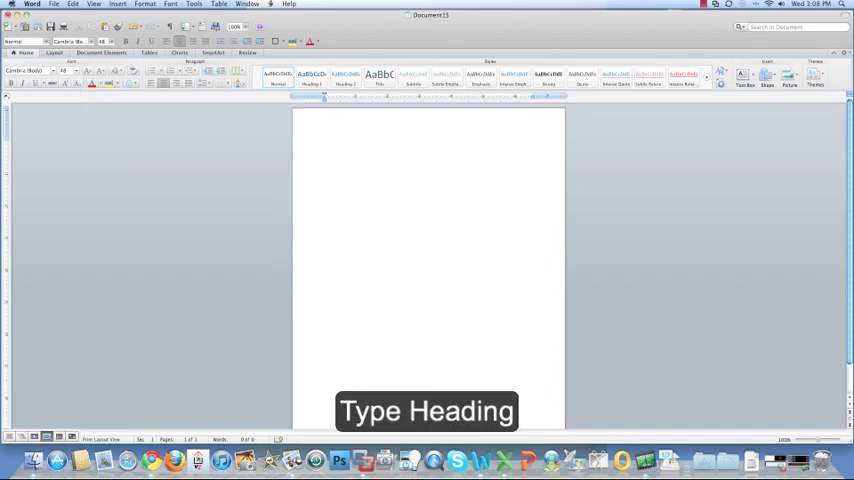
Enter the heading text 'Newsletter Tutorial'.
type("New")
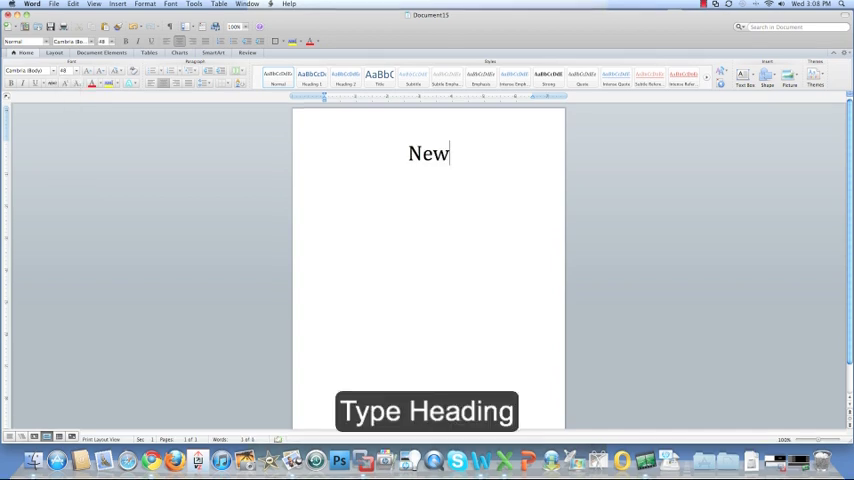
type("sletter")
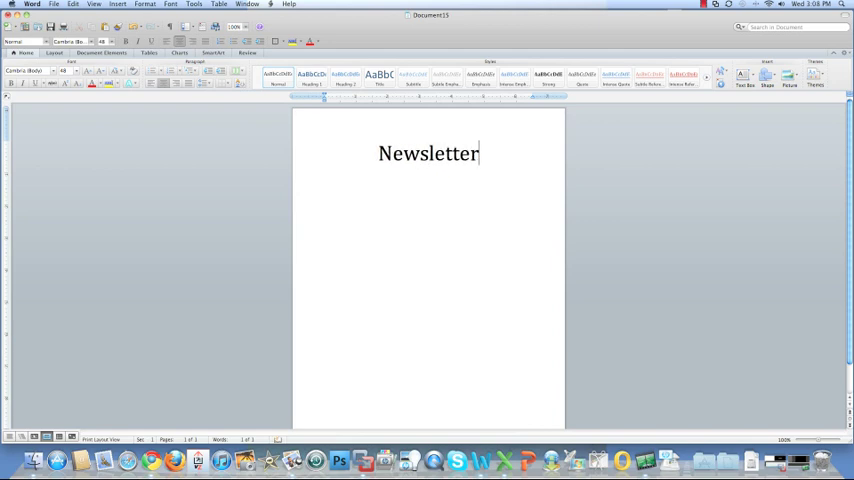
type("Tutorial")
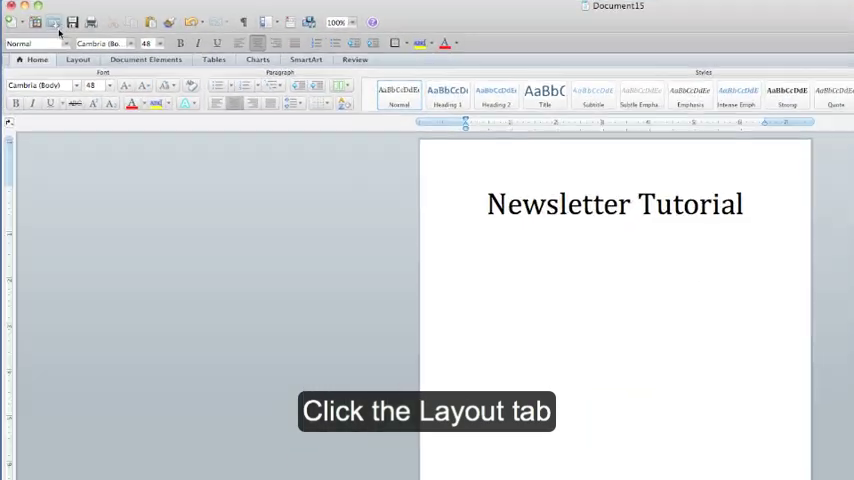
Insert a continuous section break after the heading and keep that section at one column.
left_click(96, 68)
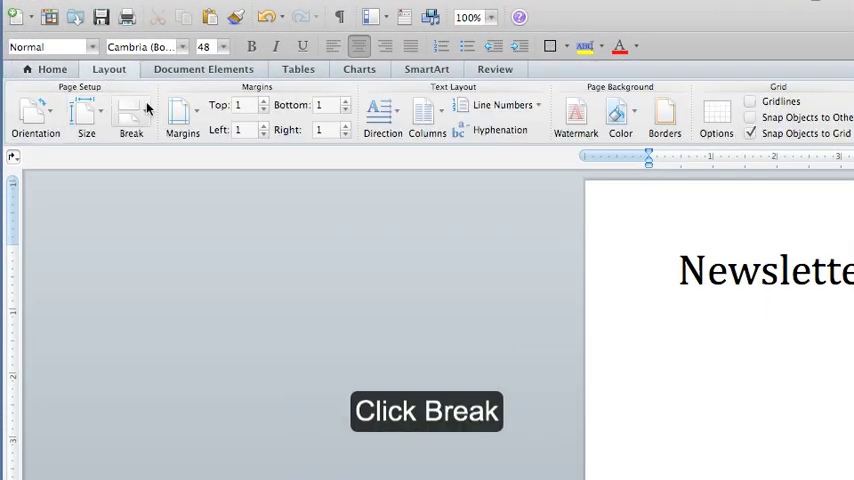
left_click(128, 116)
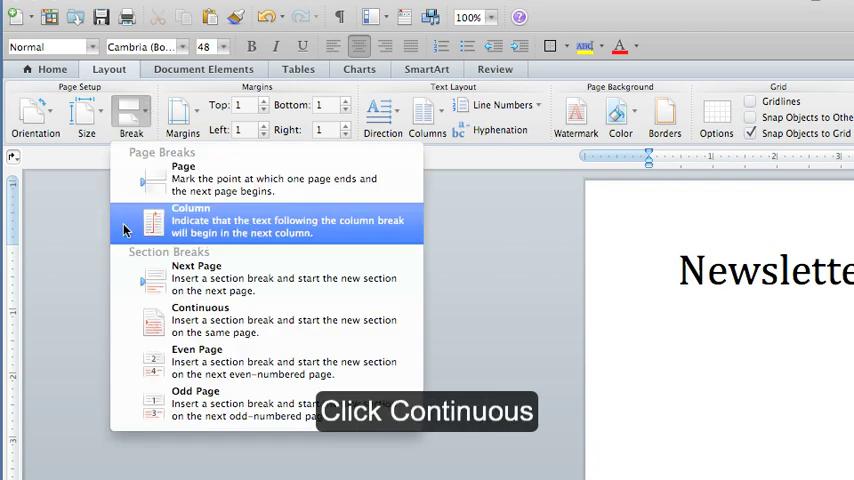
mouse_move(200, 320)
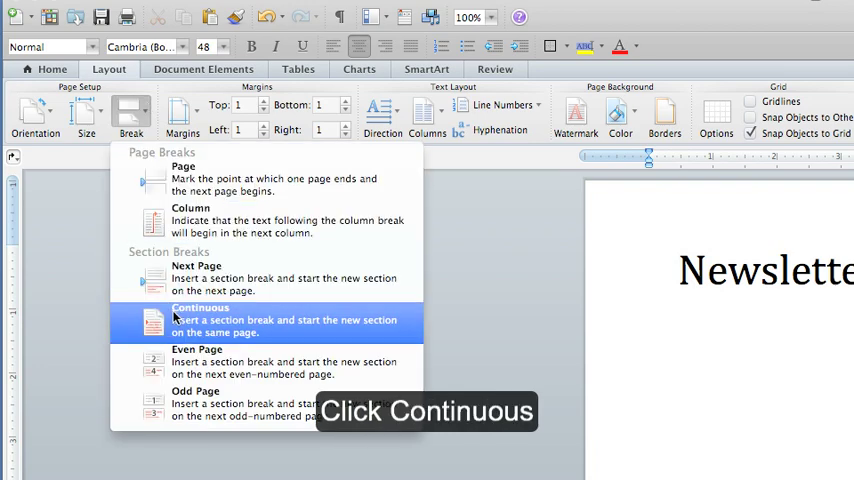
left_click(200, 320)
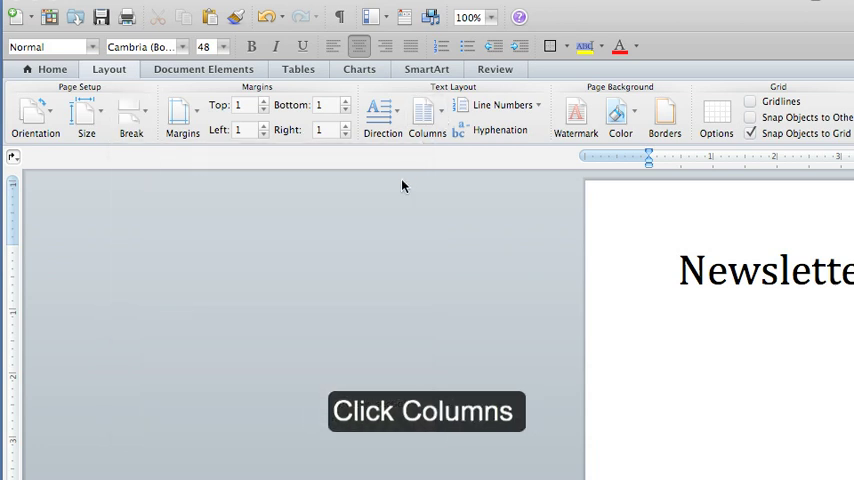
mouse_move(422, 116)
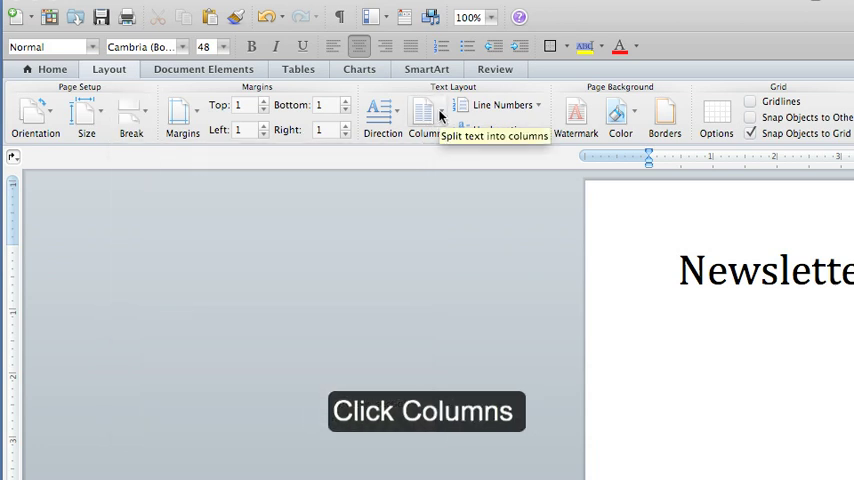
left_click(420, 116)
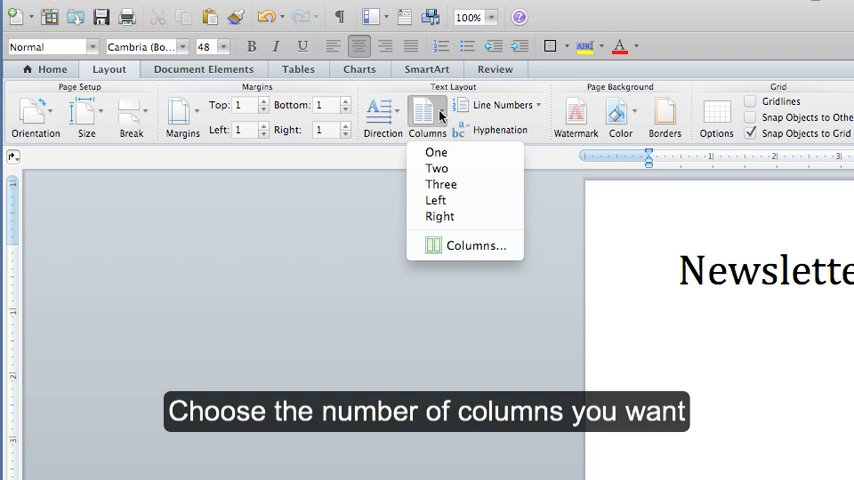
mouse_move(436, 152)
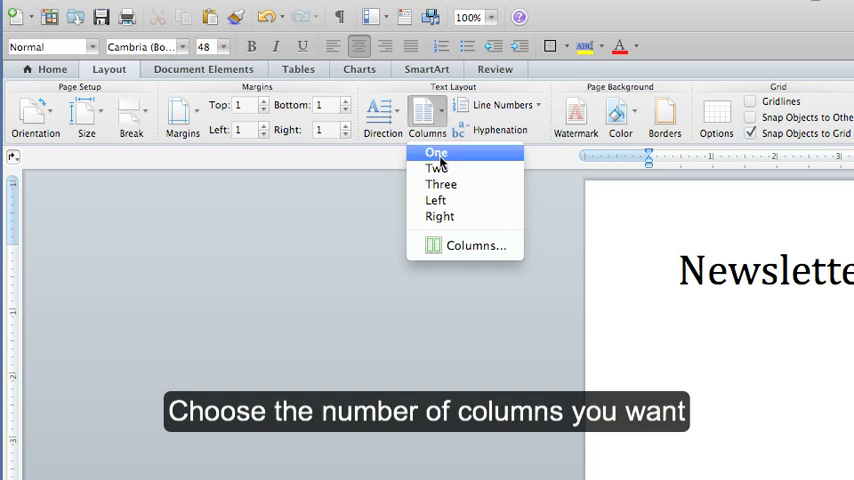
left_click(436, 152)
type("This")
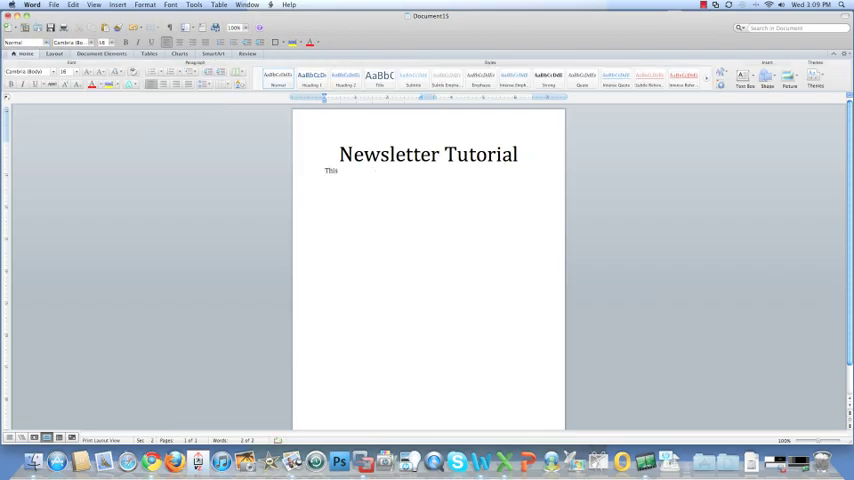
Write 'This tutorial is all about creating a Newsletter.' and 'Please keep adding information that is relative to this assignment.'.
type("tutorial")
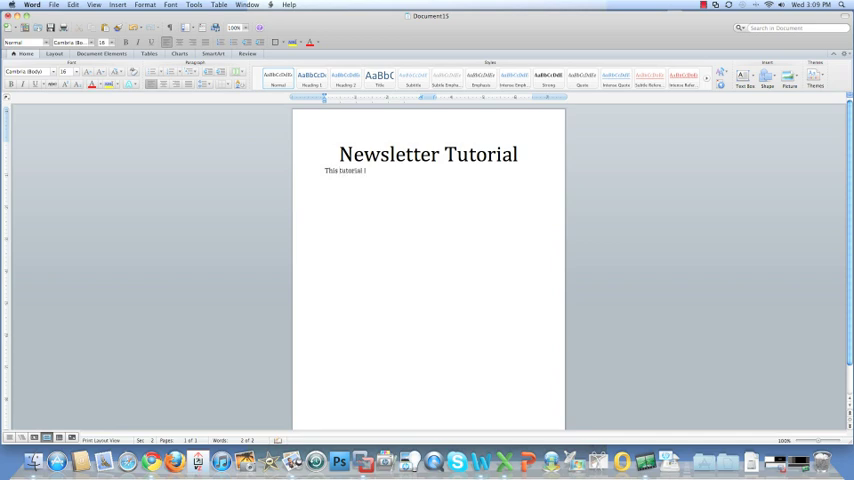
type("is all about")
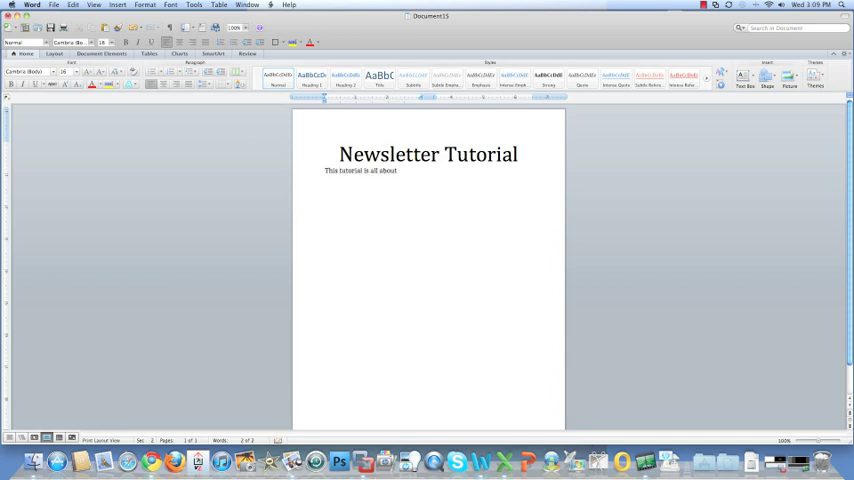
type("creating a Newsletter")
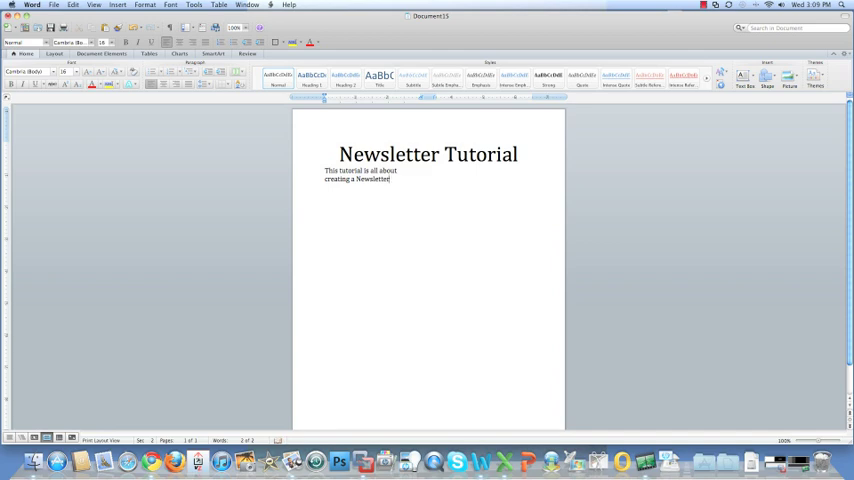
type("Please keep adding information that is relative to this assignme")
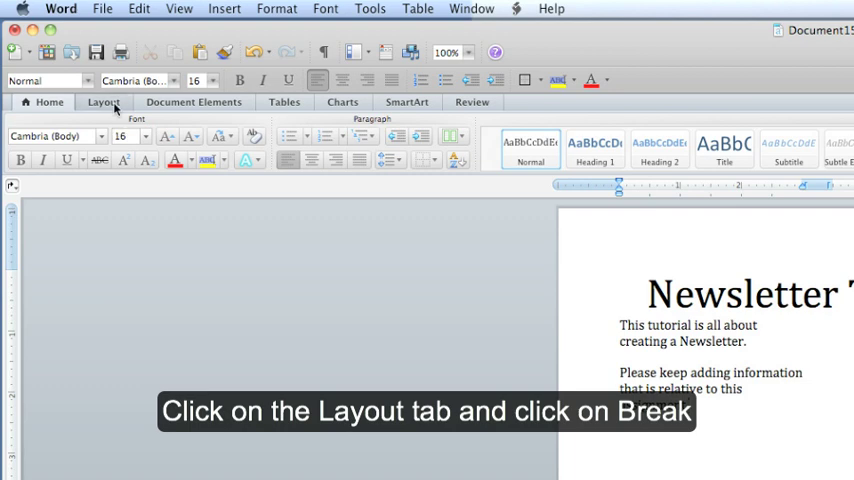
Insert a column break after the intro paragraphs.
left_click(100, 102)
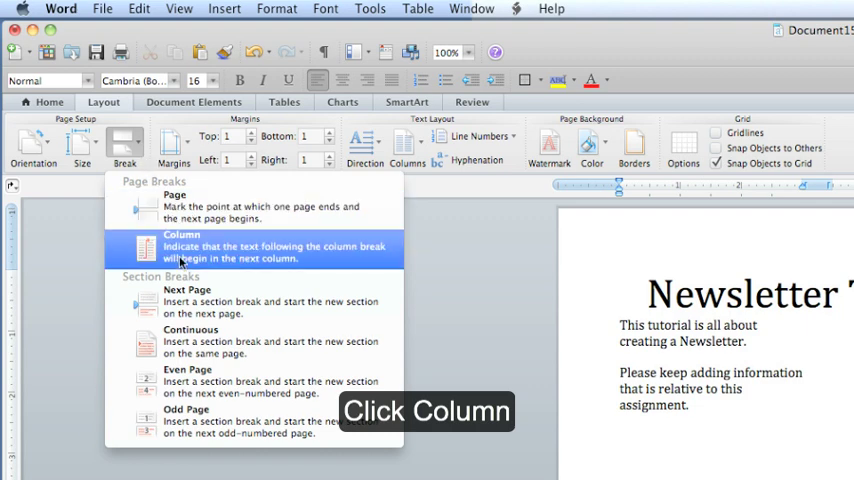
left_click(182, 248)
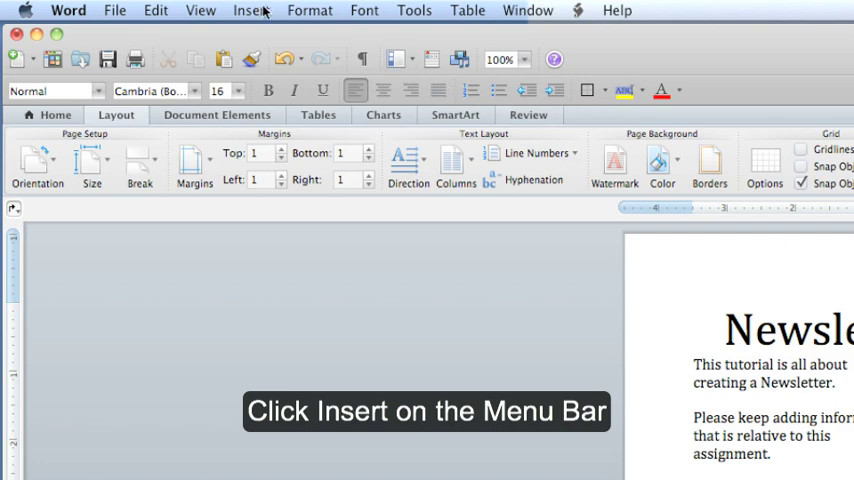
Insert Castle.jpg from the Desktop as a picture in the right column.
left_click(252, 10)
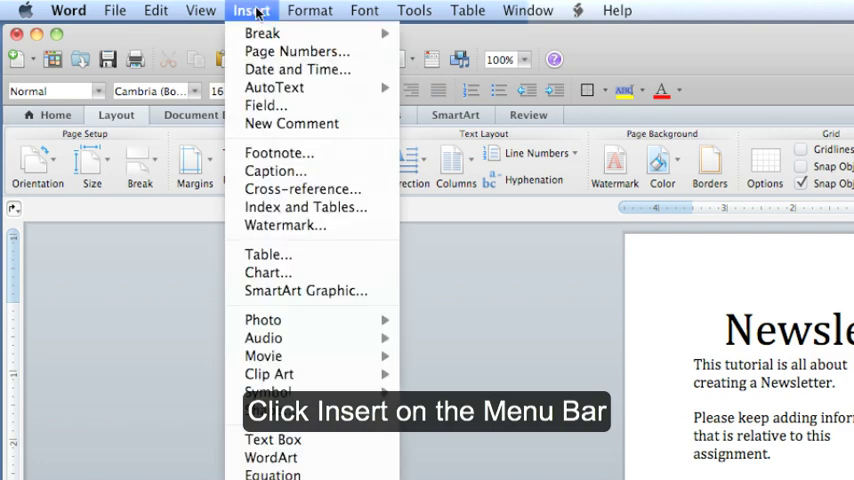
mouse_move(264, 338)
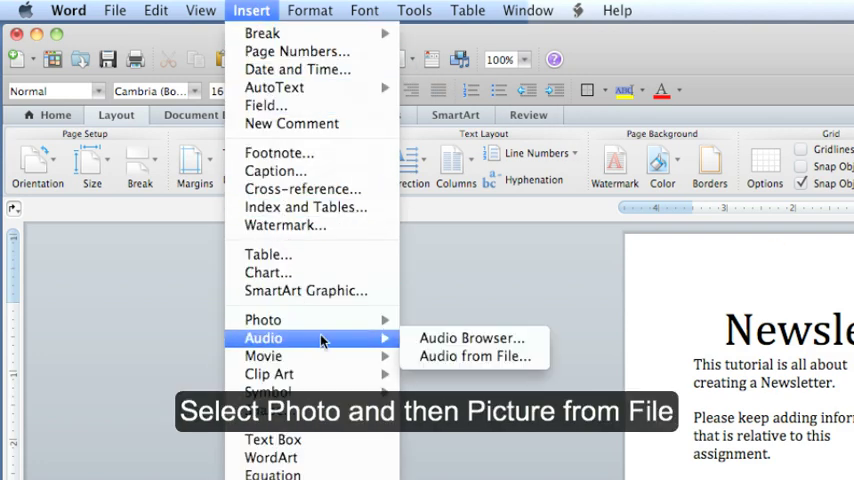
mouse_move(262, 320)
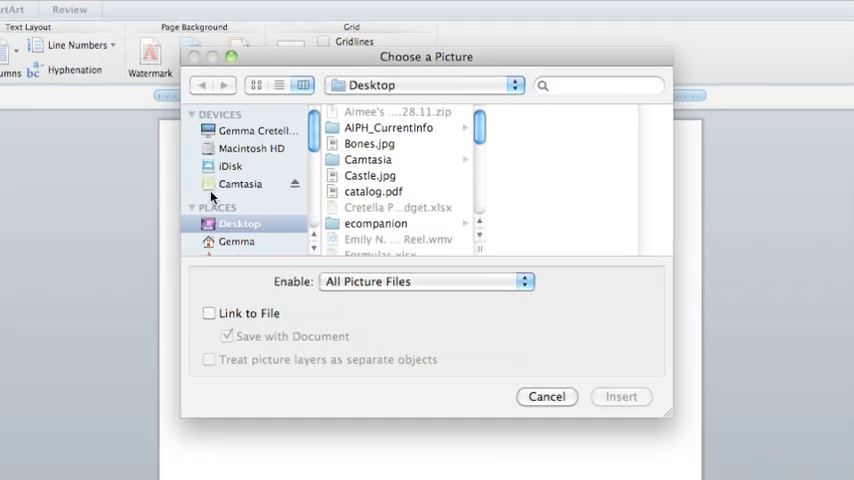
scroll("down", 3)
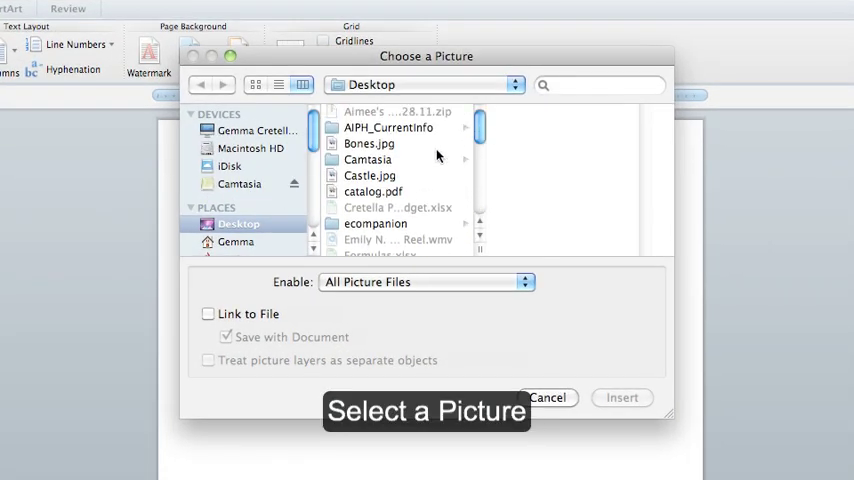
left_click(368, 176)
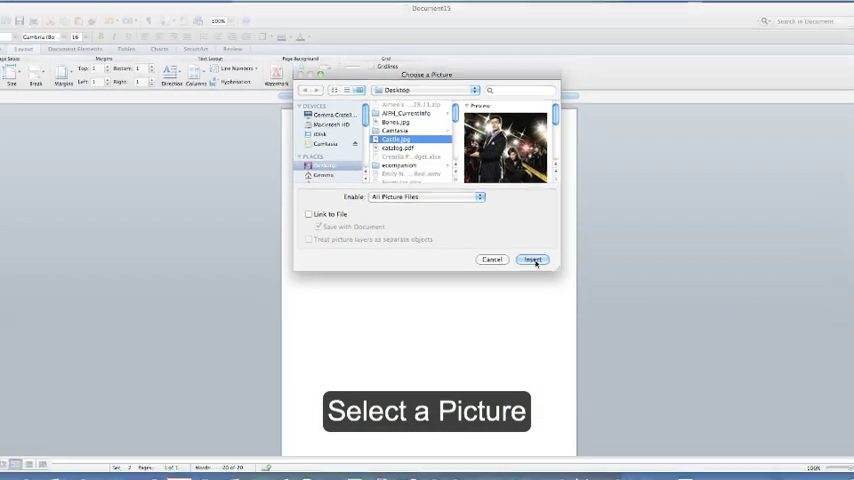
left_click(534, 258)
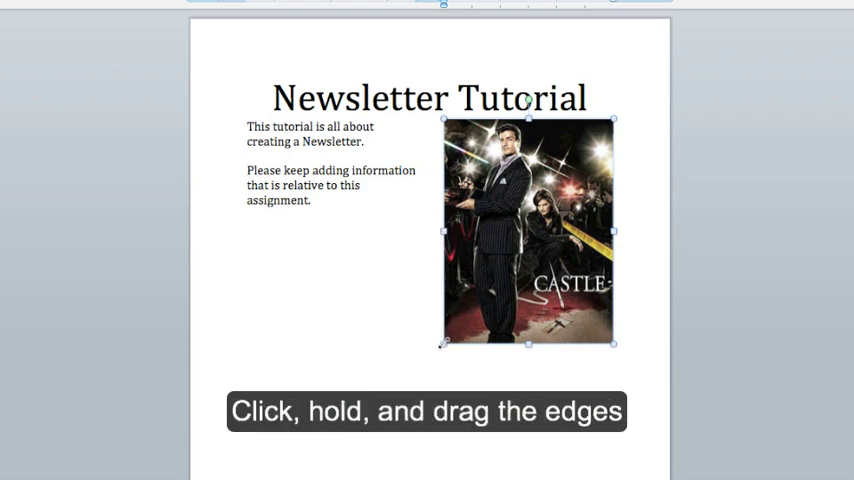
Drag a corner handle inward to shrink the Castle photo.
left_click_drag(612, 344, 580, 300)
type("This is")
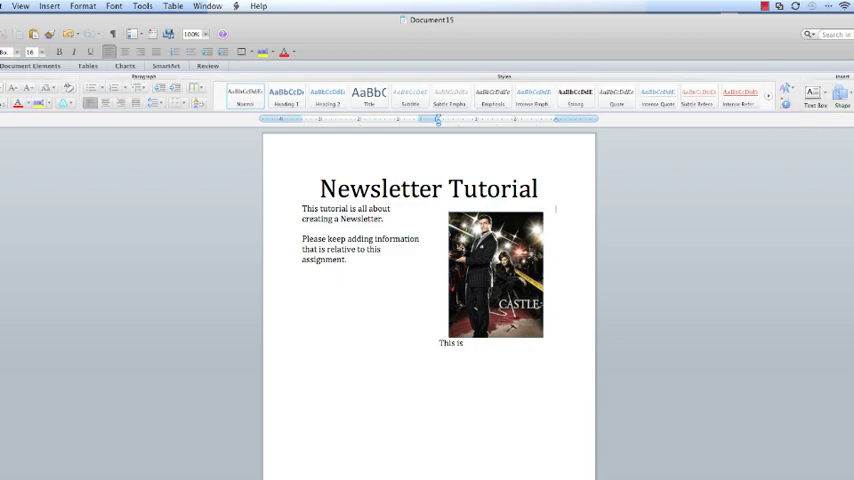
Write the caption 'This is my favorite TV show.' under the photo.
type("my favo")
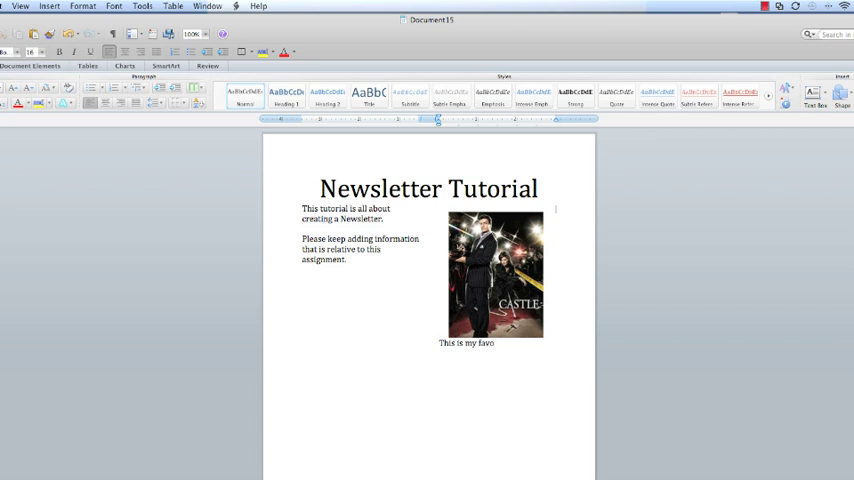
type("rite TV sh")
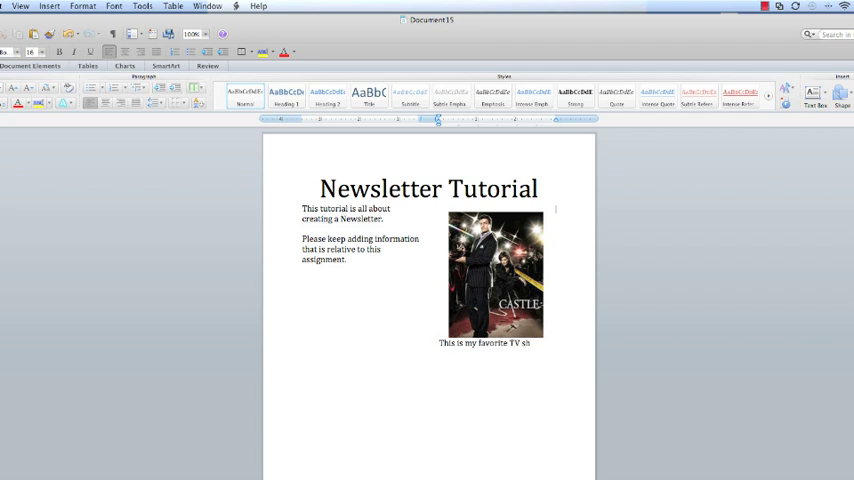
type("ow.")
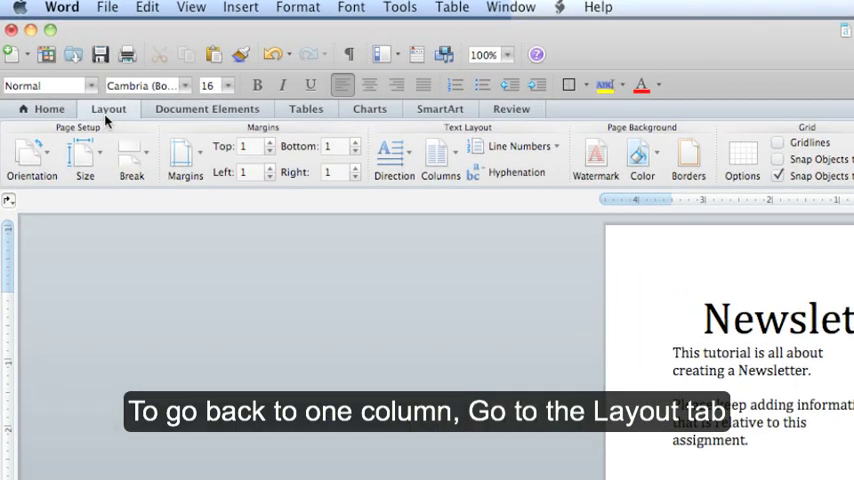
Reset the columns and delete the break so the caption returns to page one.
left_click(440, 156)
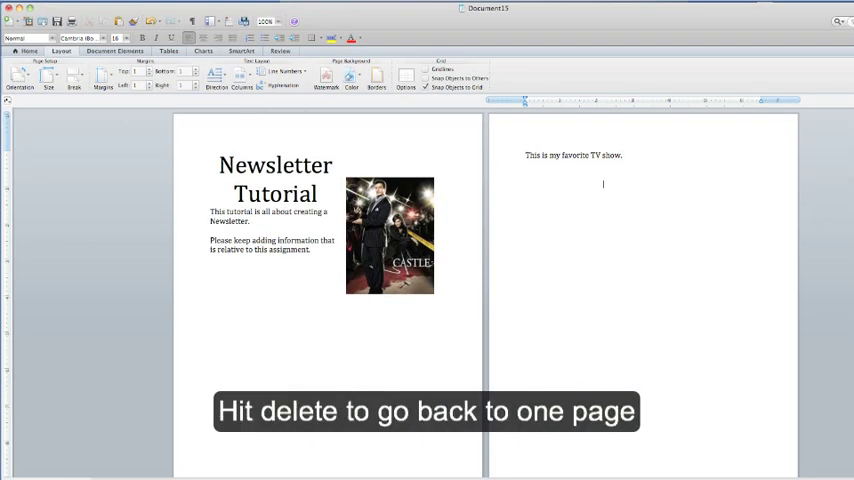
key("delete")
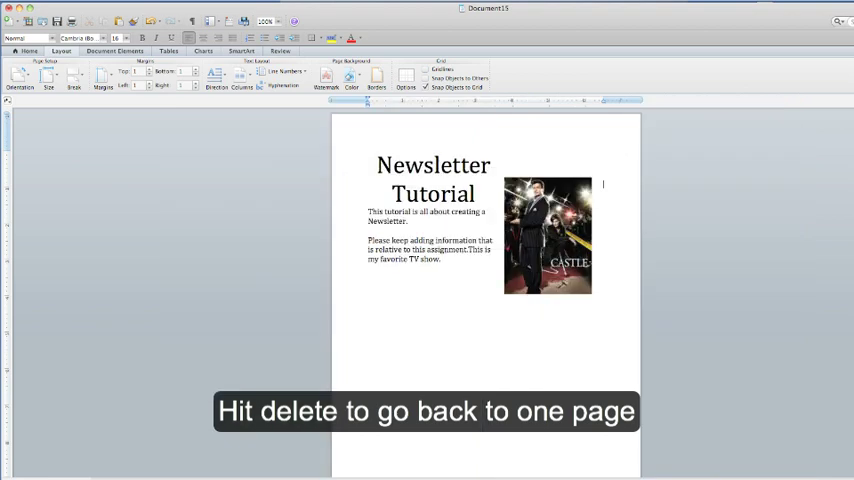
key("delete")
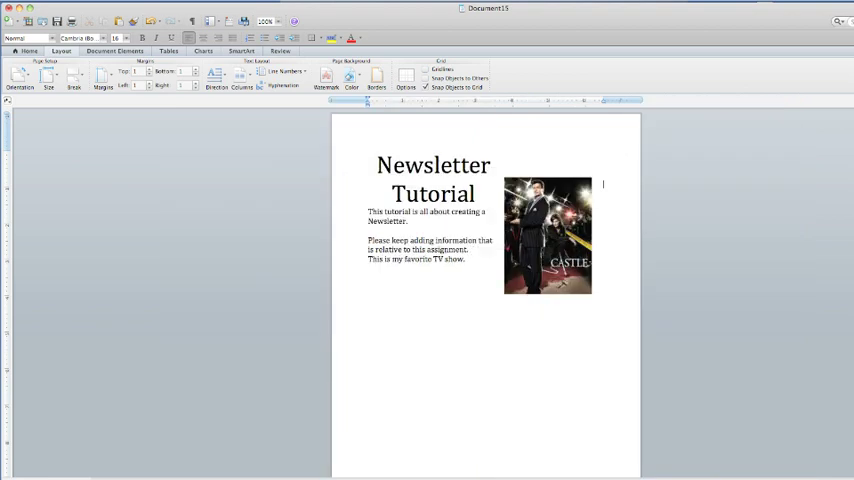